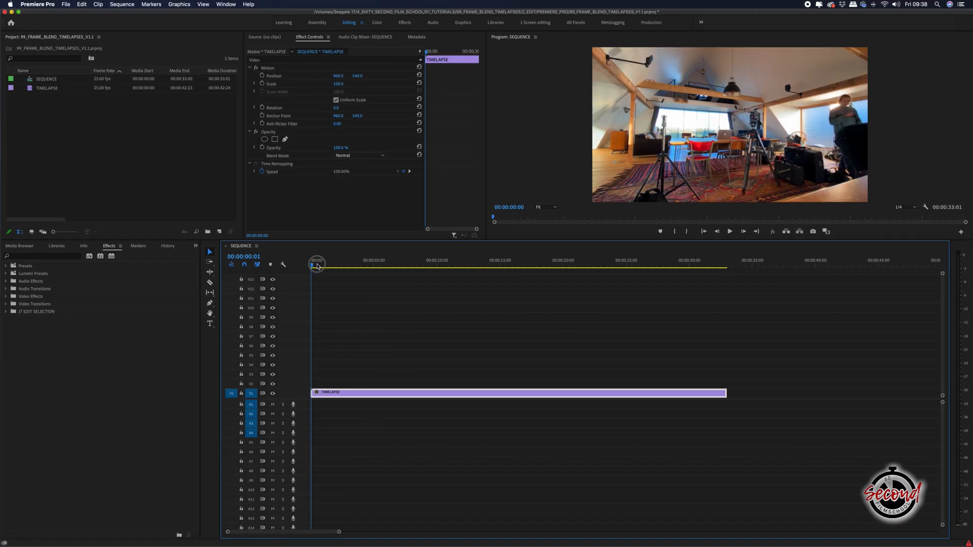
- Select the TIMELAPSE clip on V1 and bring up its context menu
click(556, 261)
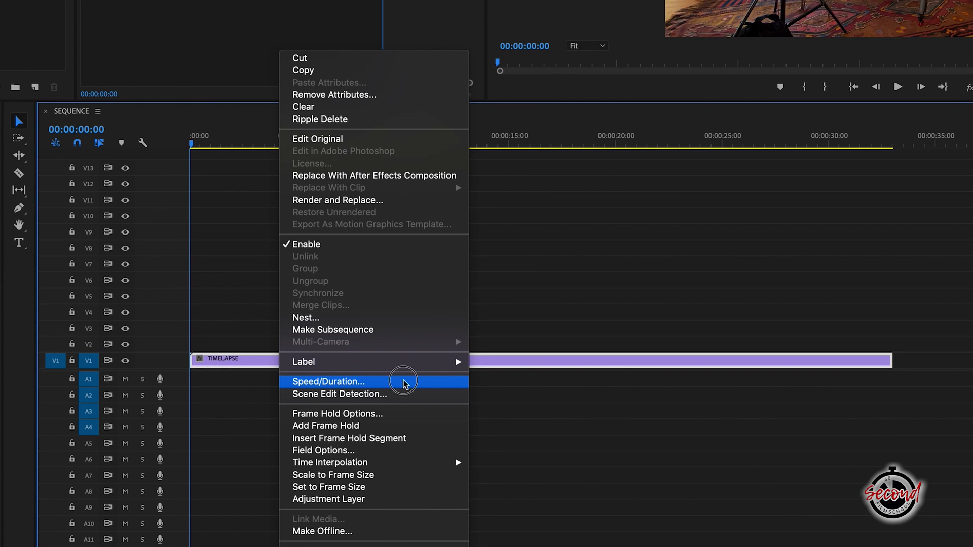
- In Speed/Duration, raise the clip speed with frame-blending time interpolation and confirm
click(328, 382)
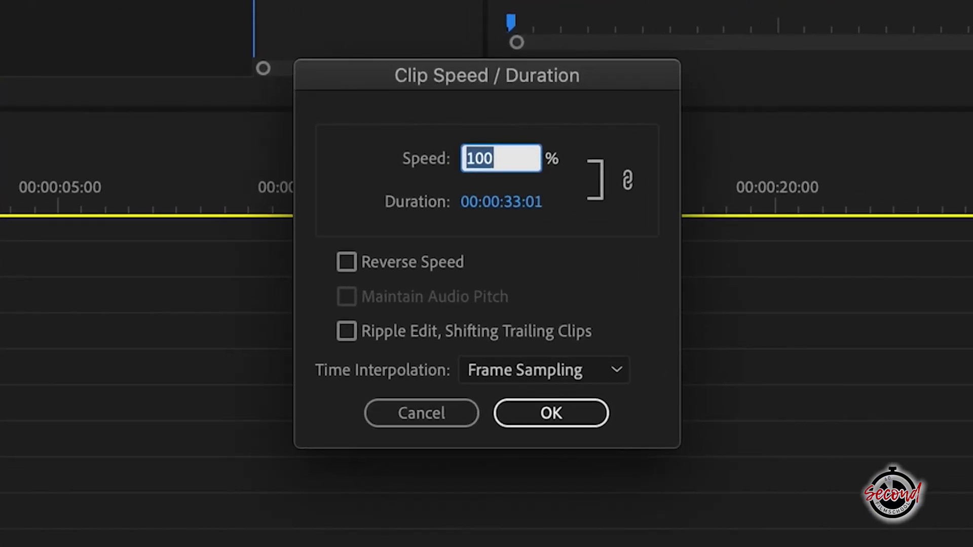
click(550, 413)
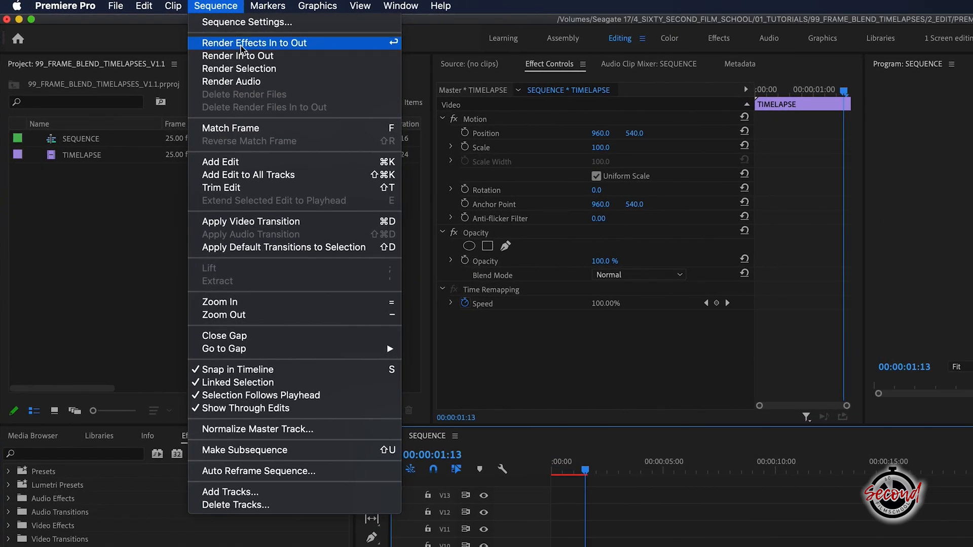
- Render effects In to Out across the sped-up sequence via the Sequence menu
click(254, 42)
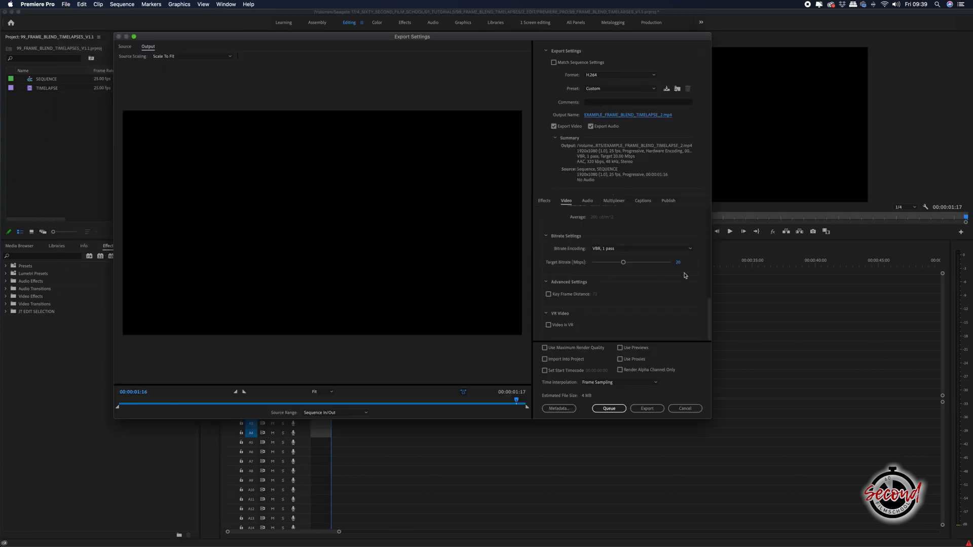
- Start the H.264 export to EXAMPLE_FRAME_BLEND_TIMELAPSE_2.mp4
click(646, 408)
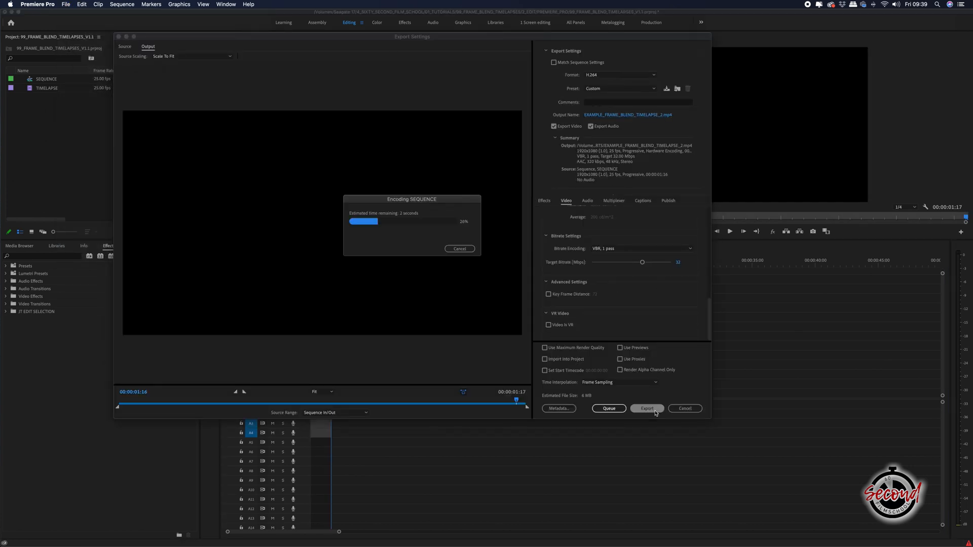